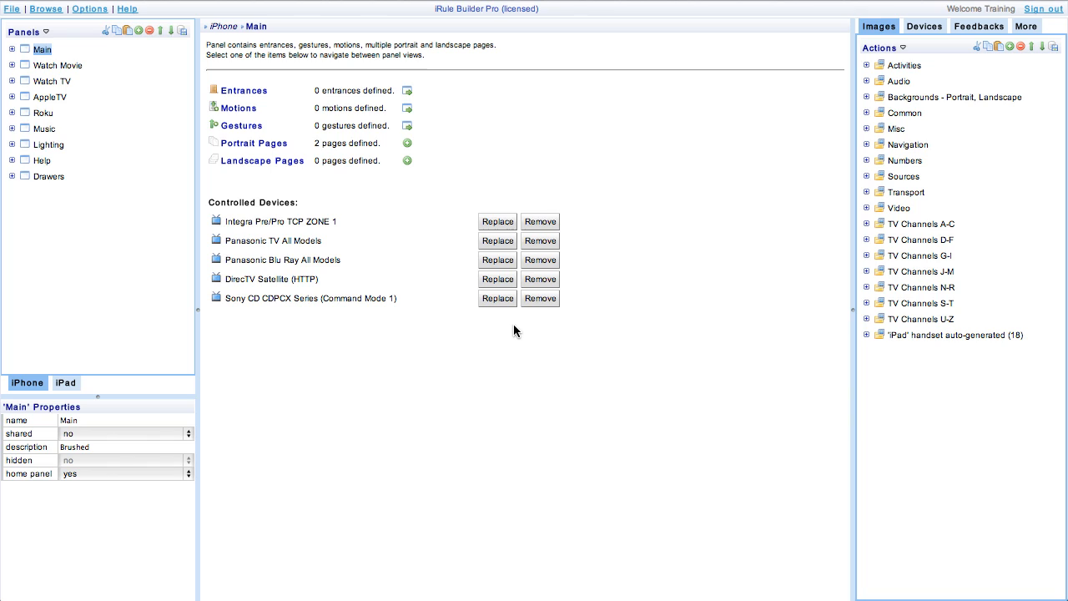
{"action": "mouse_move", "coordinate": [491, 332]}
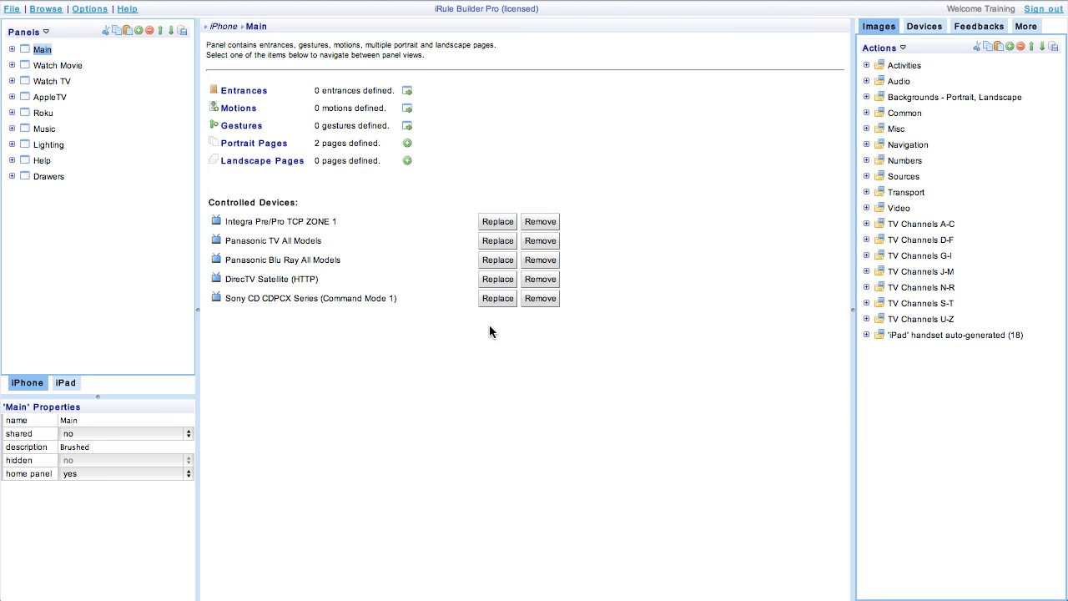
{"action": "mouse_move", "coordinate": [465, 331]}
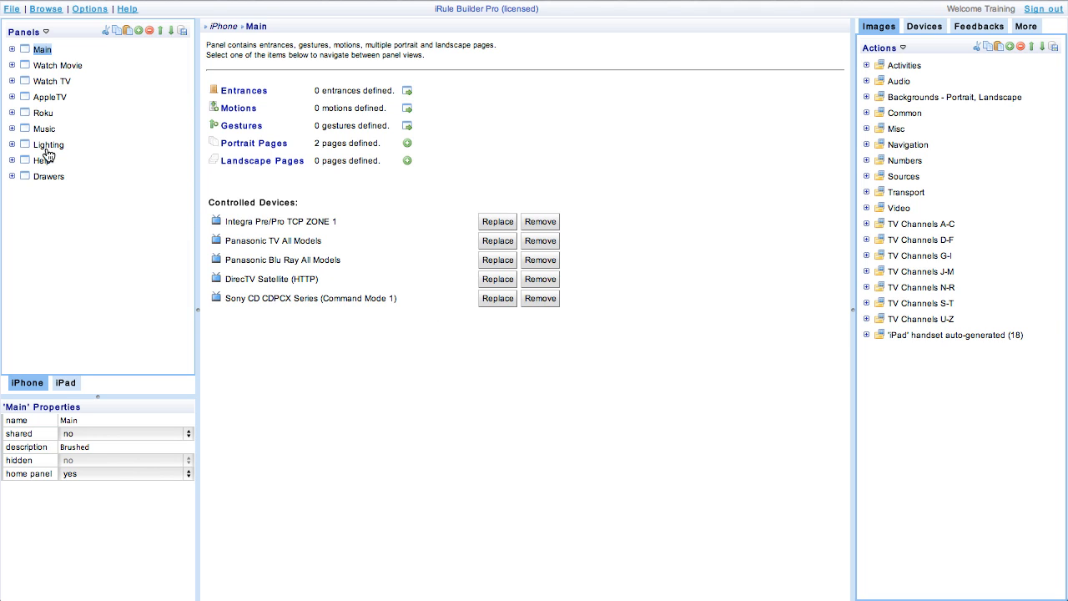
Expand the Lighting panel and show its portrait page with the light control buttons.
{"action": "left_click", "coordinate": [12, 144]}
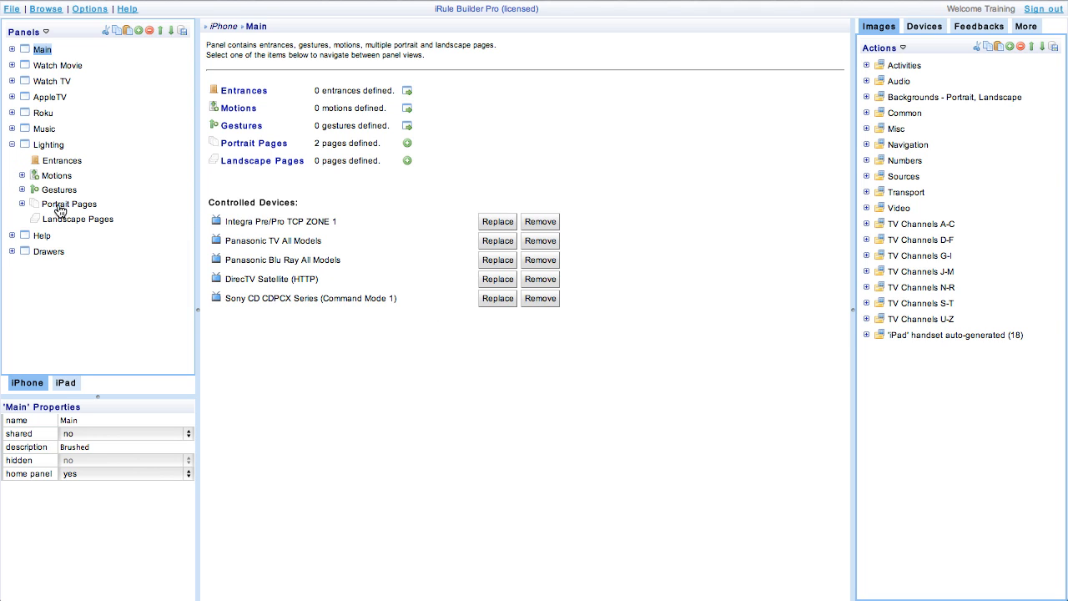
{"action": "left_click", "coordinate": [69, 204]}
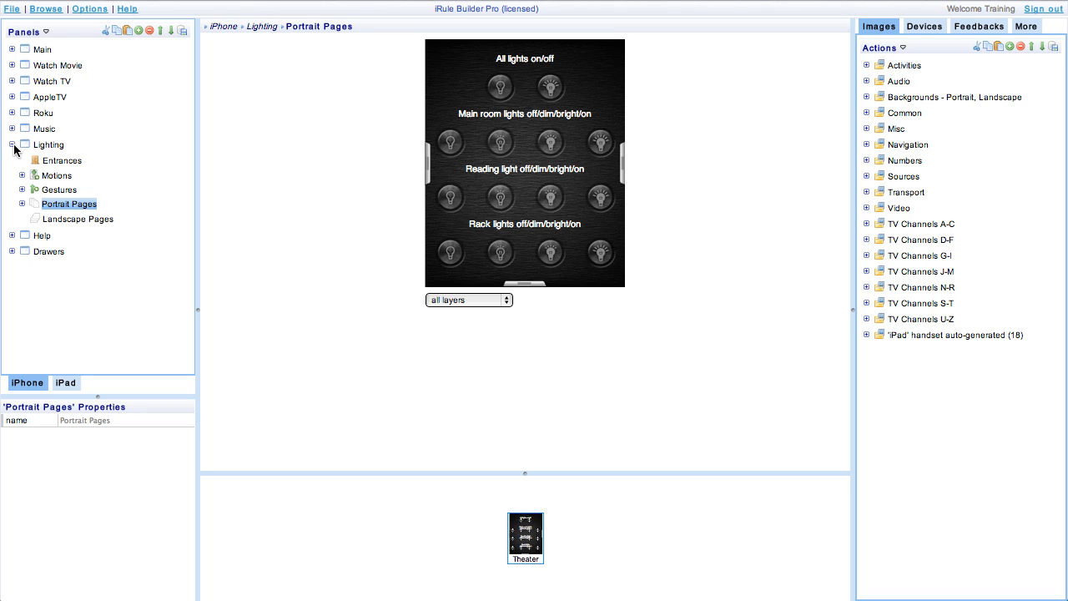
Reveal Modules > Automation > Leviton Z-Wave and delete the page's old lighting items, confirming OK.
{"action": "left_click", "coordinate": [11, 143]}
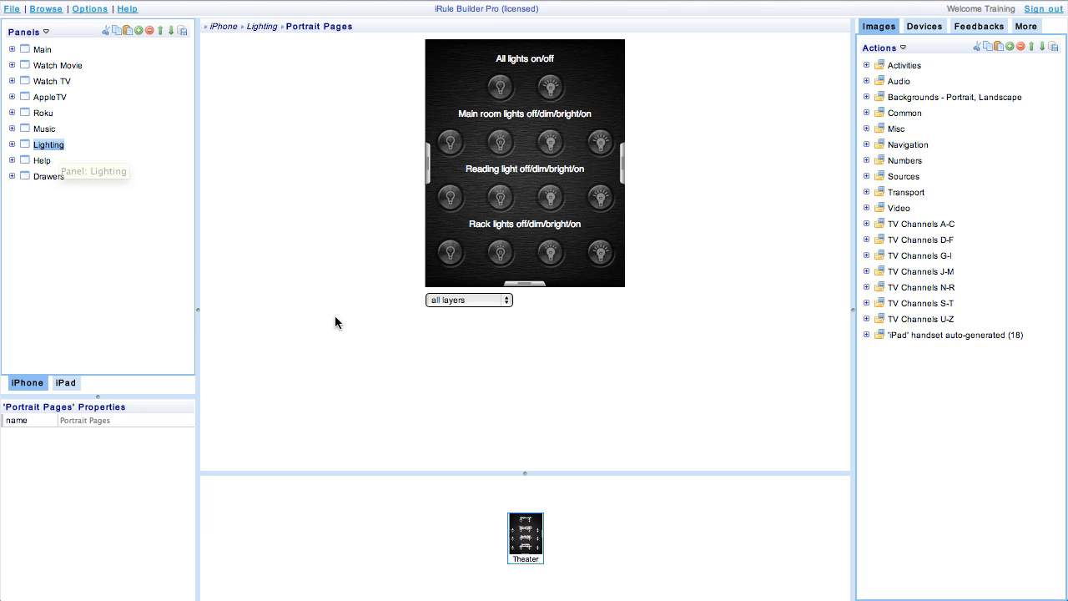
{"action": "mouse_move", "coordinate": [1005, 67]}
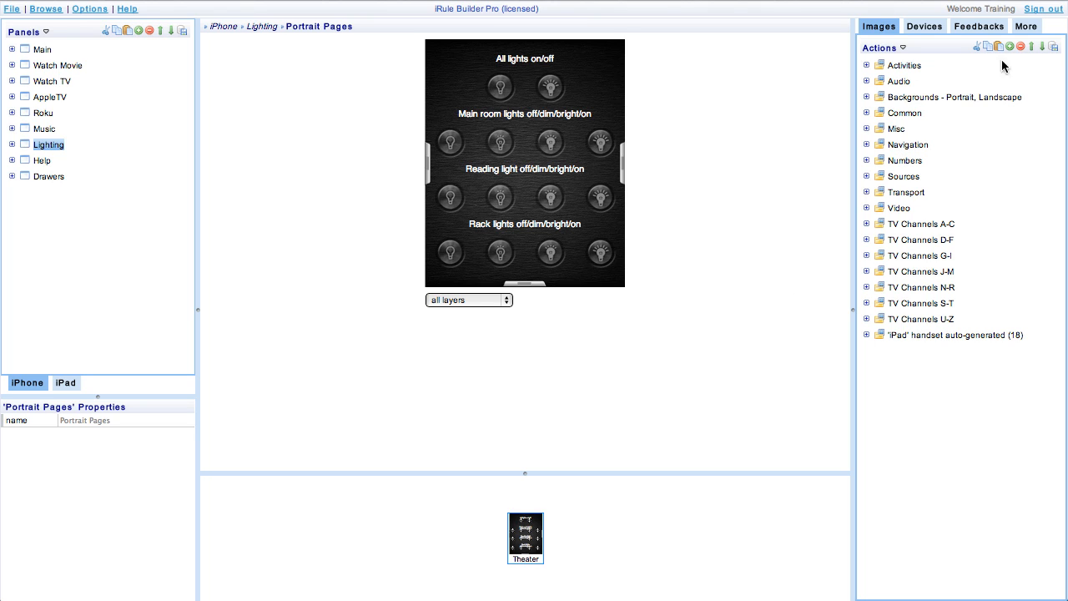
{"action": "left_click", "coordinate": [1027, 26]}
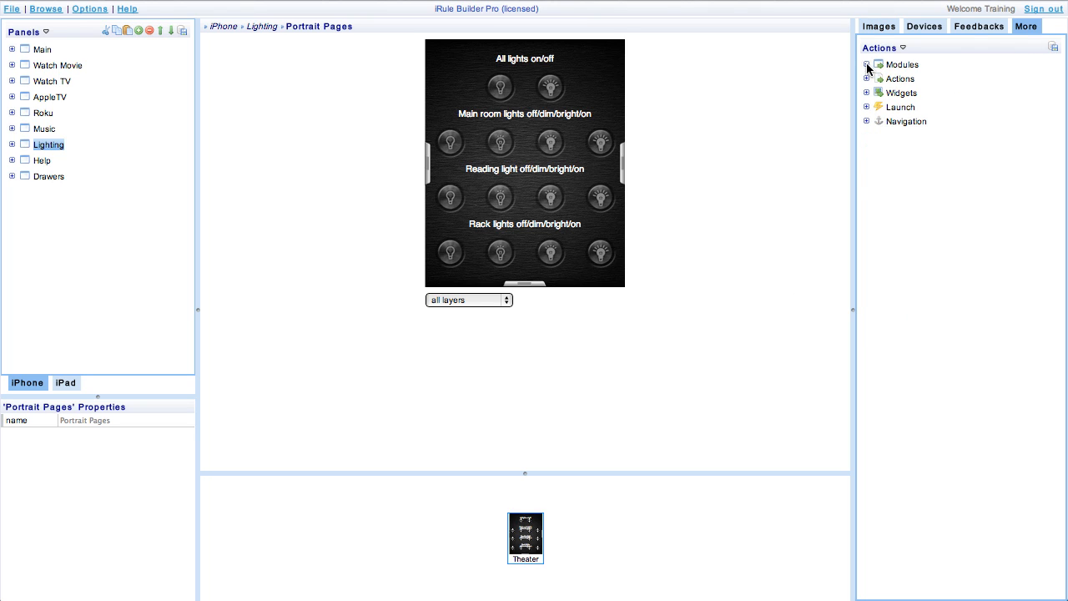
{"action": "left_click", "coordinate": [868, 64]}
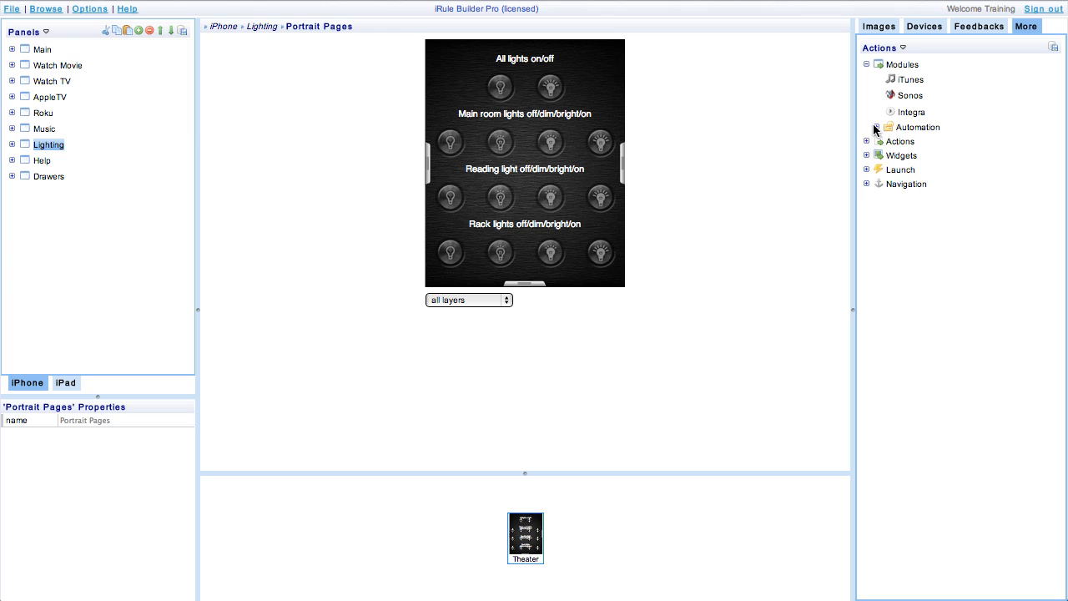
{"action": "left_click", "coordinate": [866, 127]}
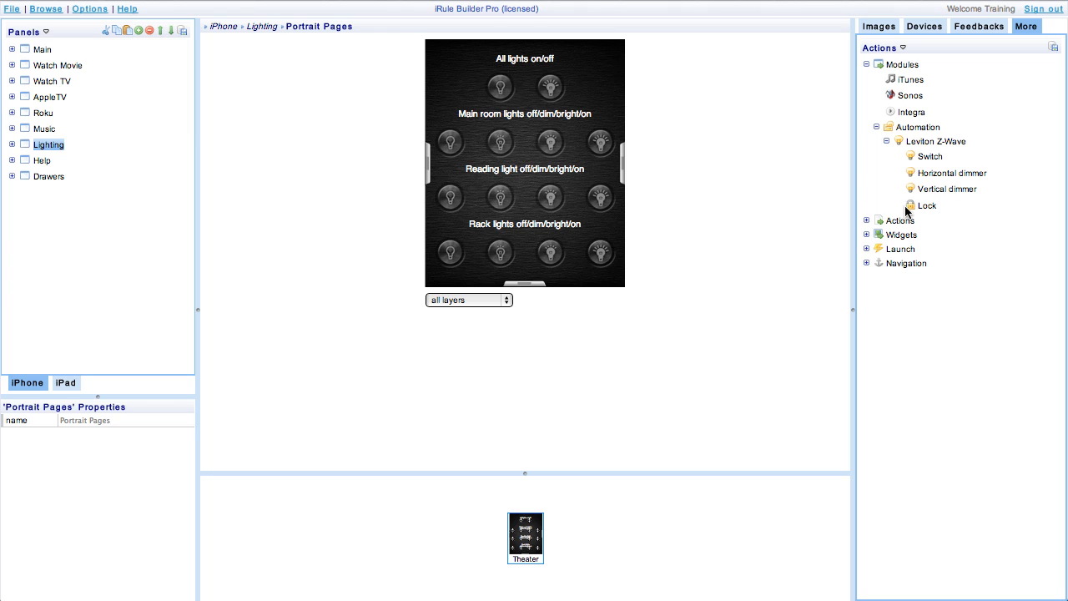
{"action": "mouse_move", "coordinate": [928, 154]}
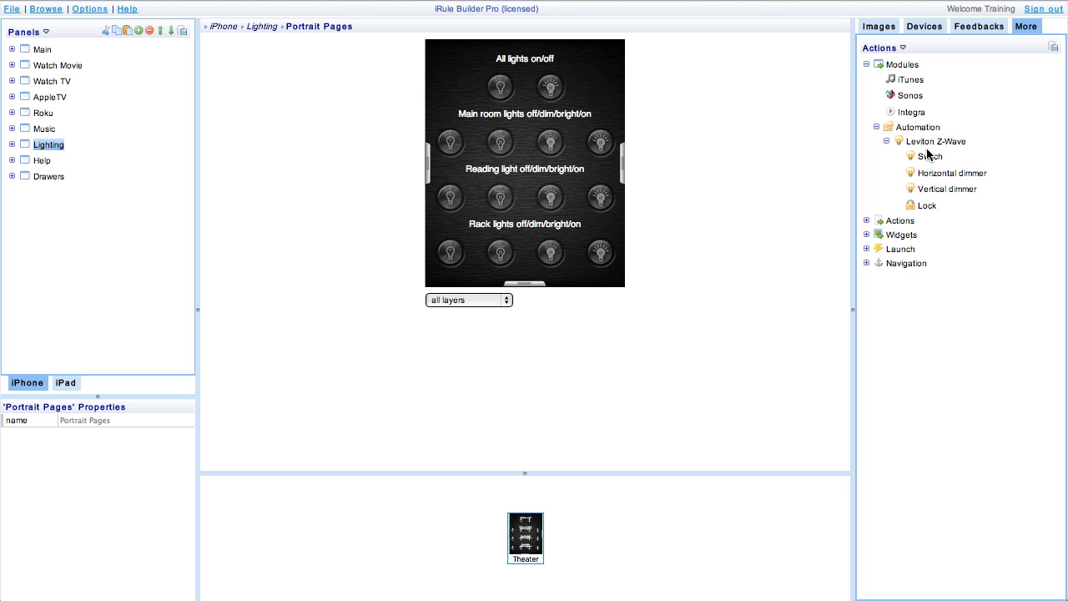
{"action": "mouse_move", "coordinate": [597, 84]}
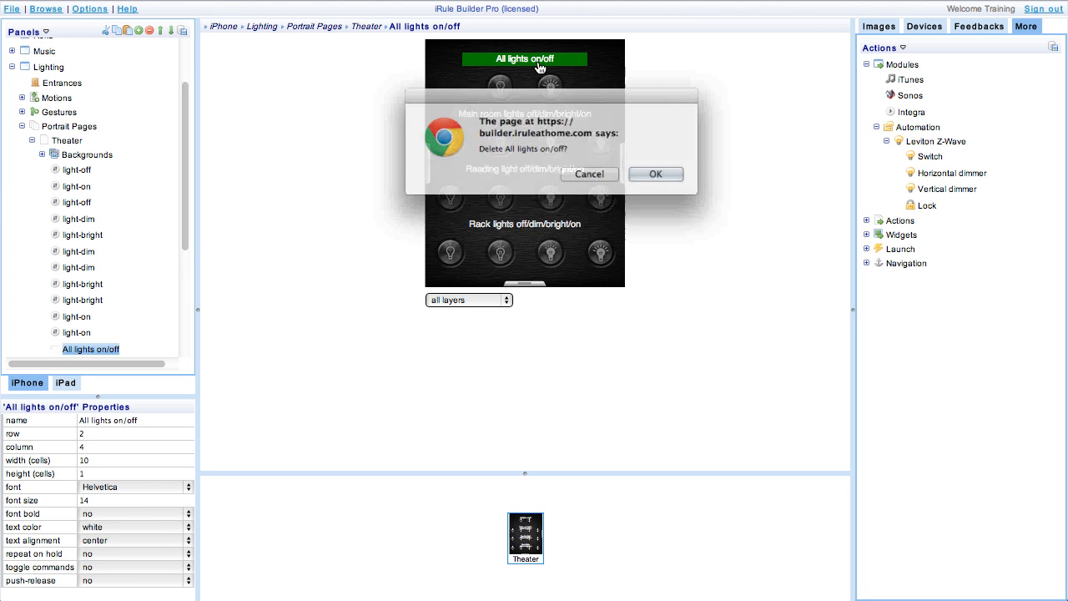
{"action": "left_click", "coordinate": [654, 173]}
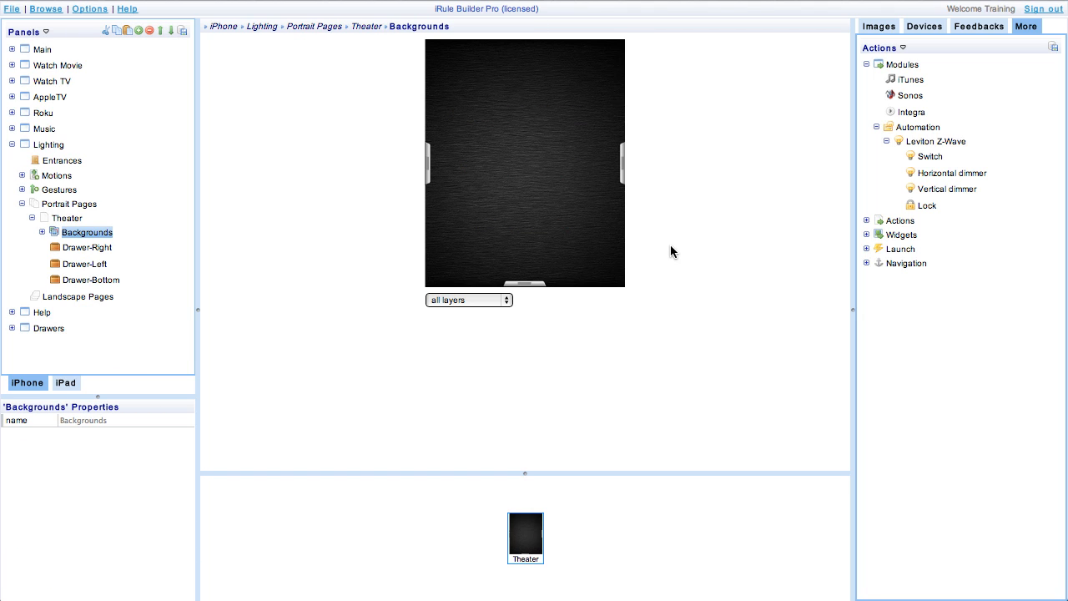
{"action": "mouse_move", "coordinate": [925, 157]}
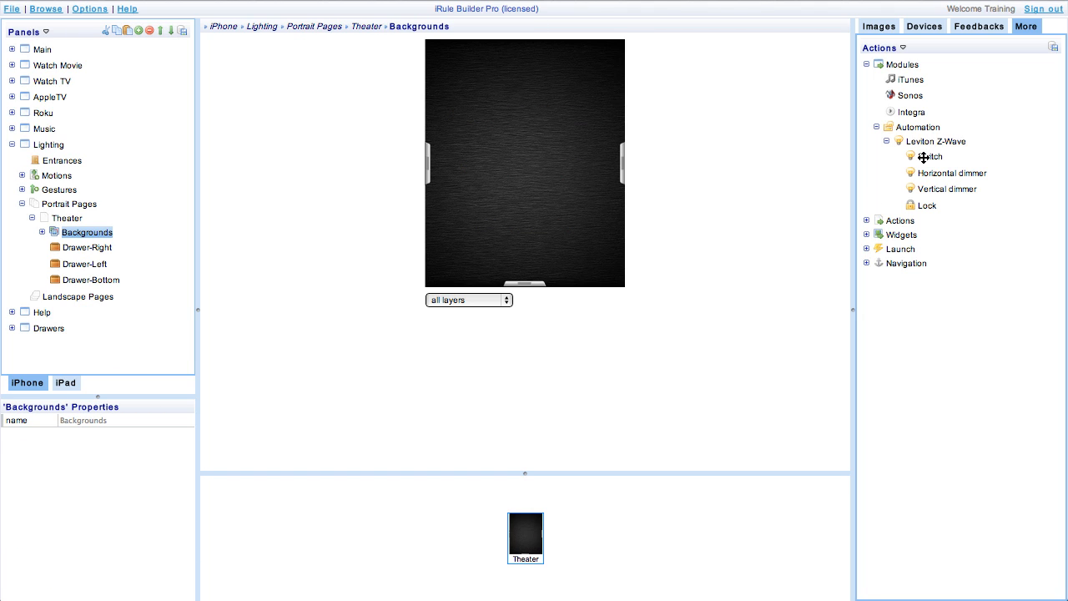
Place the Z-Wave switch at the top and the lock control at the page's lower right.
{"action": "left_click_drag", "start_coordinate": [930, 157], "coordinate": [474, 80]}
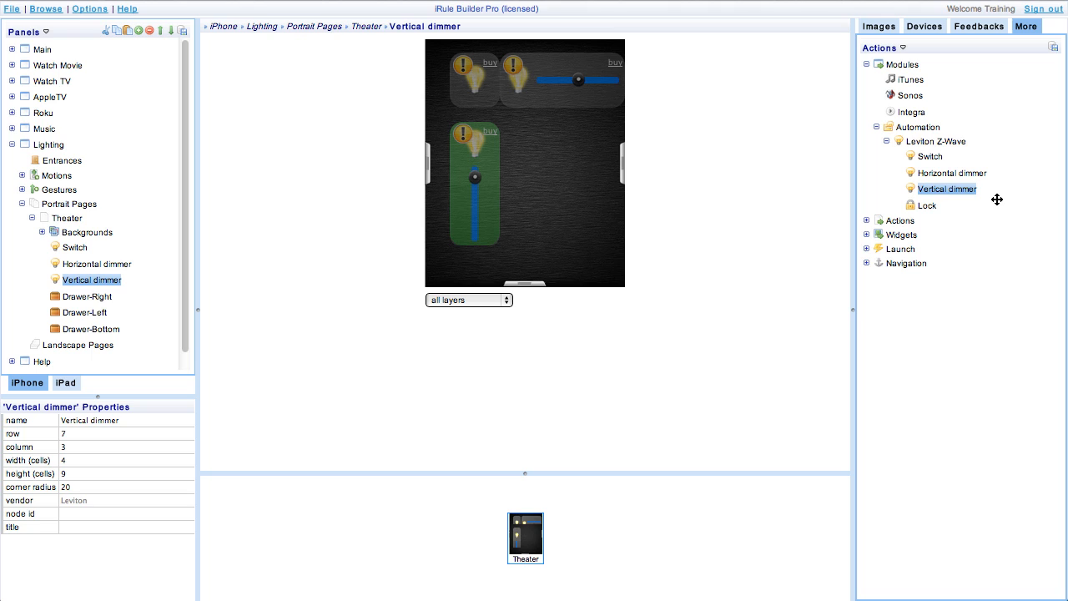
{"action": "left_click_drag", "start_coordinate": [926, 204], "coordinate": [549, 217]}
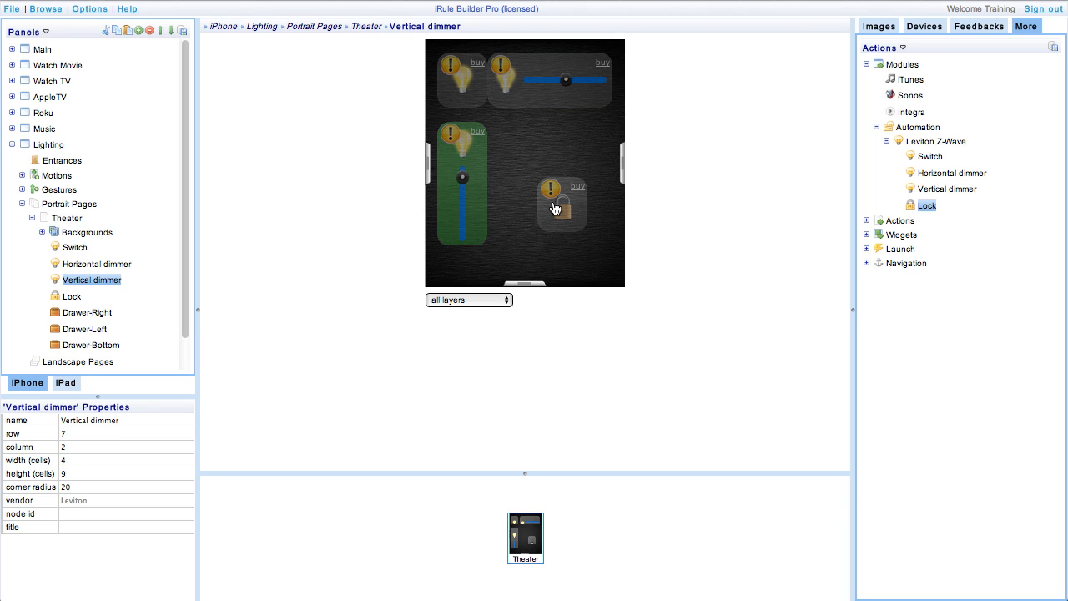
{"action": "mouse_move", "coordinate": [581, 203]}
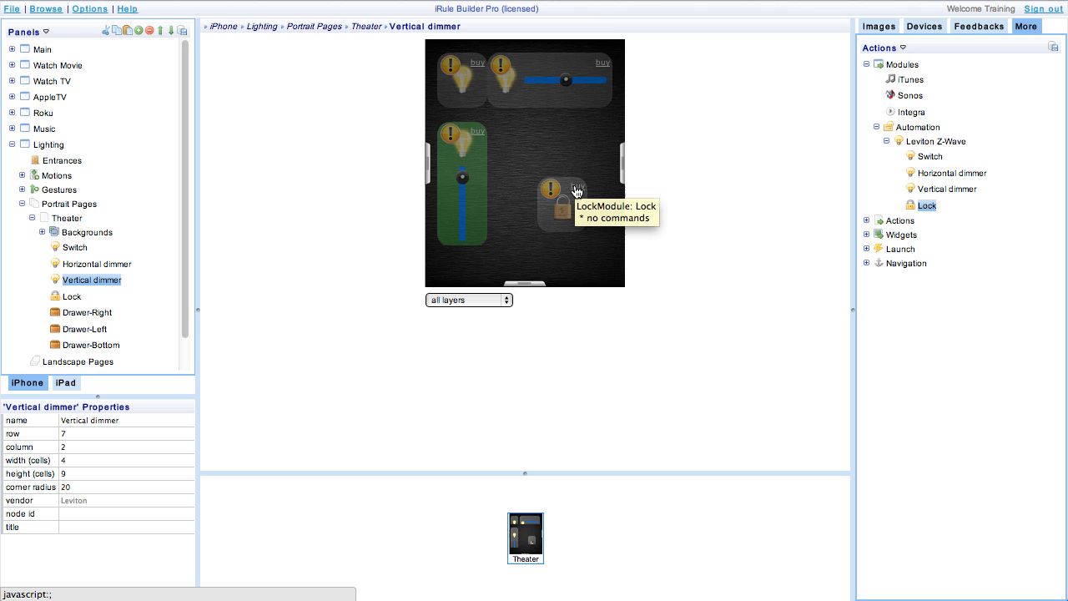
Activate the iPhone's Automation module license from the lock's warning in Handsets Manager.
{"action": "left_click", "coordinate": [561, 204]}
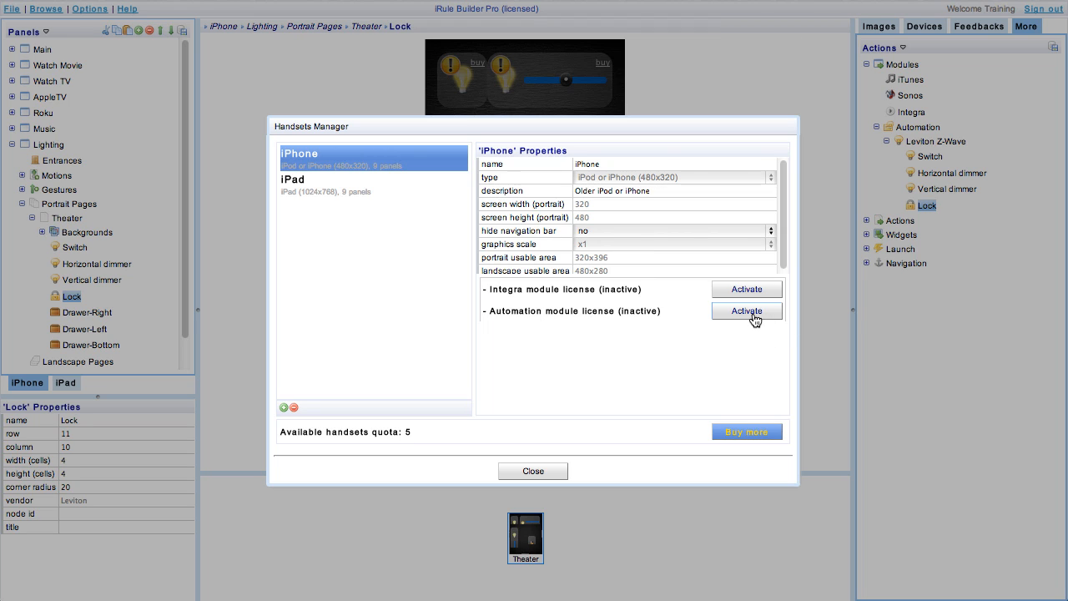
{"action": "left_click", "coordinate": [746, 310]}
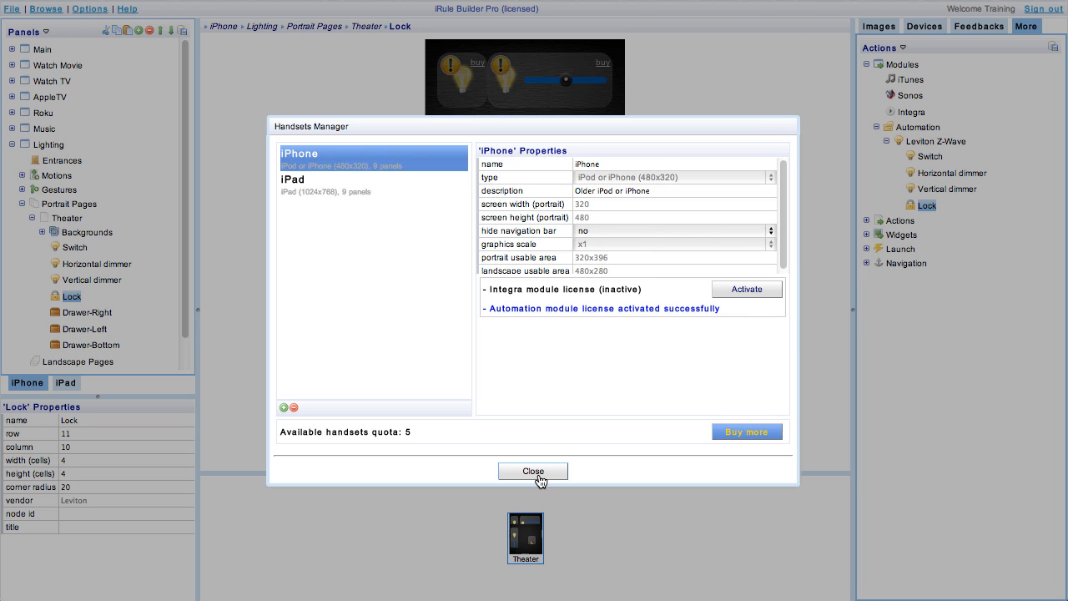
{"action": "left_click", "coordinate": [533, 471]}
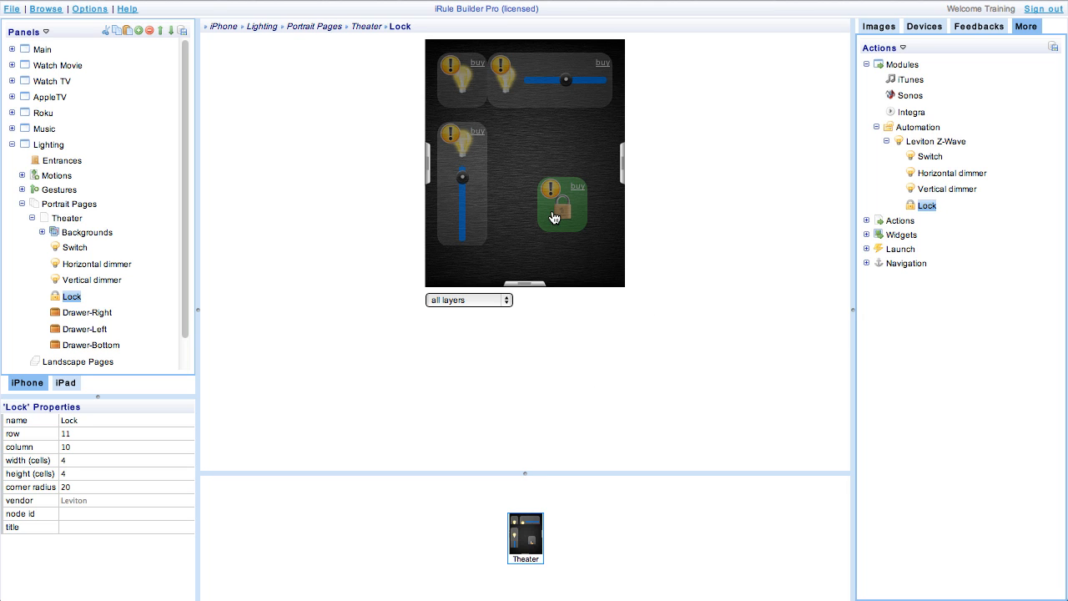
Give the horizontal dimmer node ID 3 and the switch the title Stairs.
{"action": "left_click", "coordinate": [460, 80]}
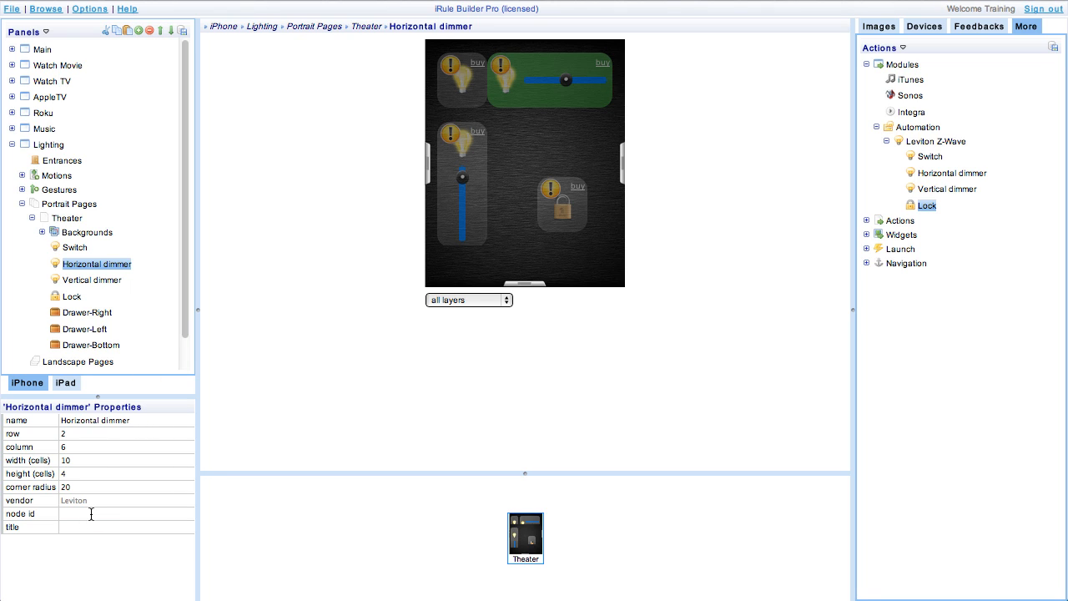
{"action": "type", "text": "3"}
{"action": "type", "text": "Table Lamp"}
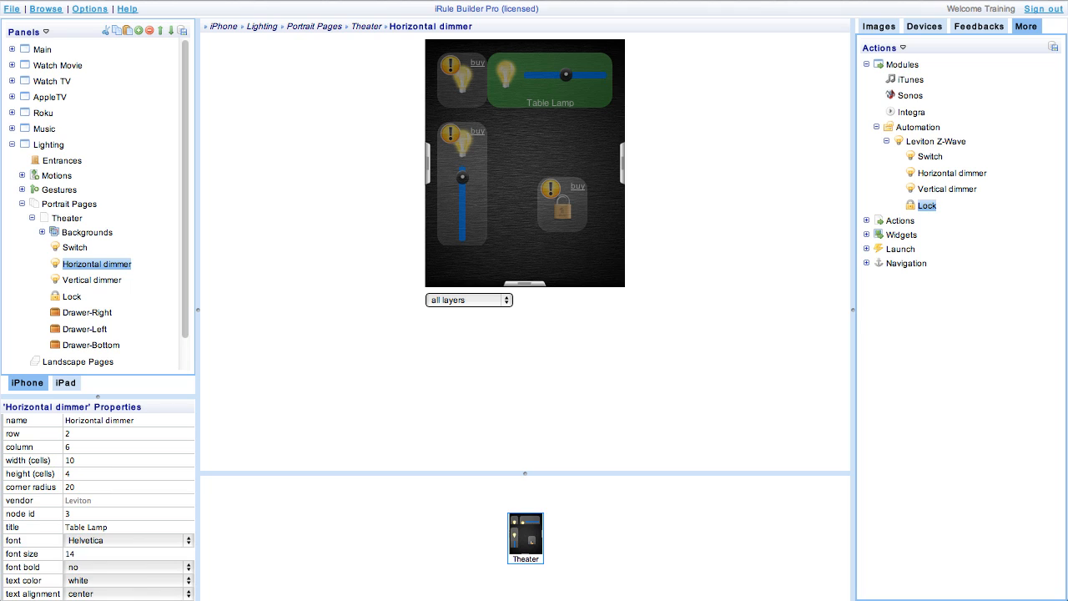
{"action": "left_click", "coordinate": [73, 247]}
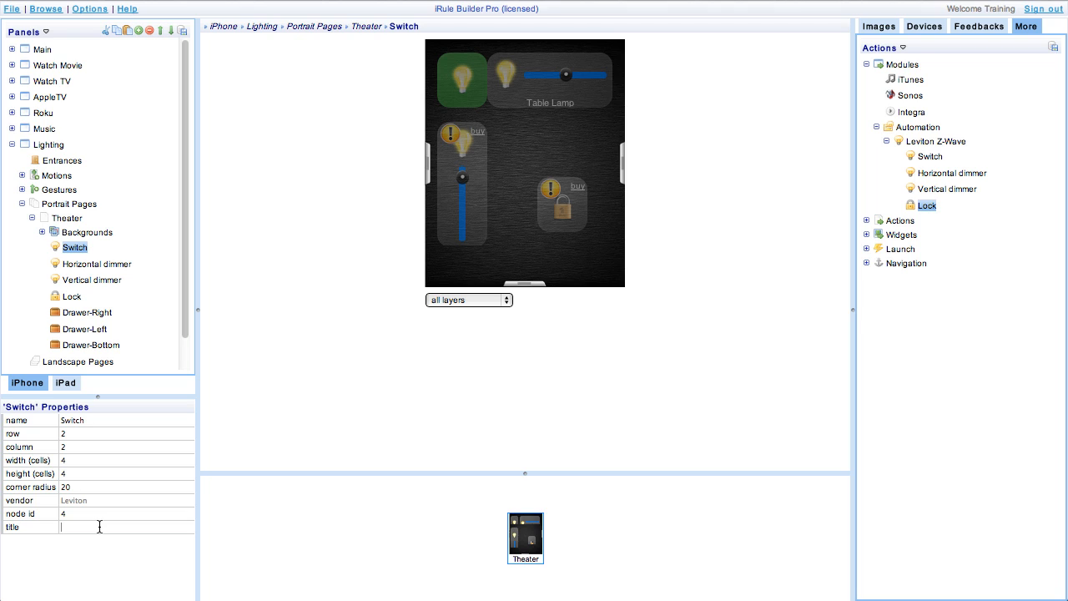
{"action": "type", "text": "Stairs"}
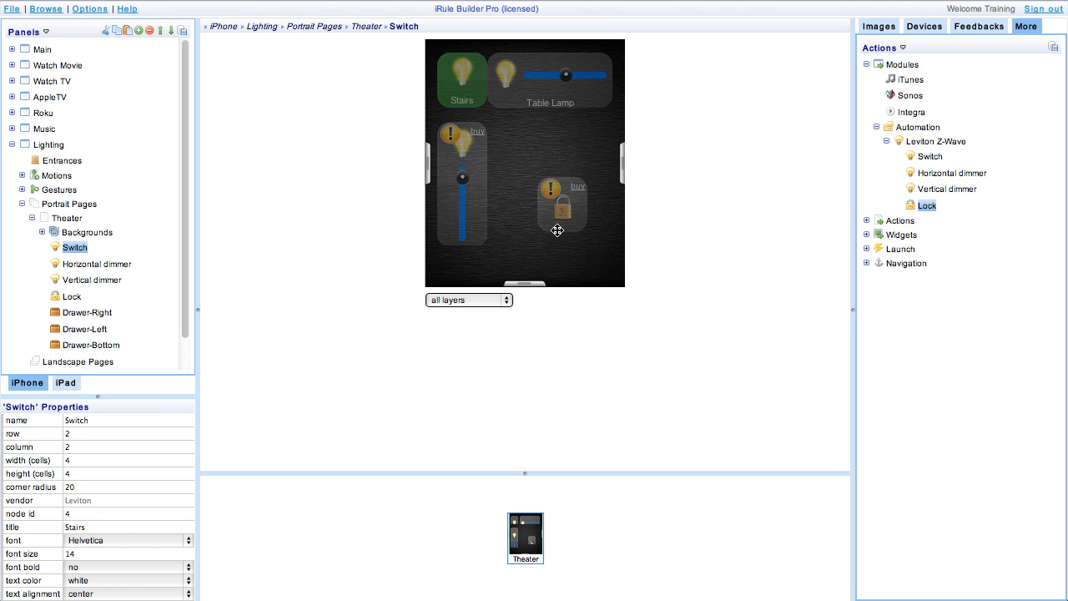
Give the lock node ID 5 and title Front Door, and title the vertical dimmer Extra.
{"action": "left_click", "coordinate": [561, 204]}
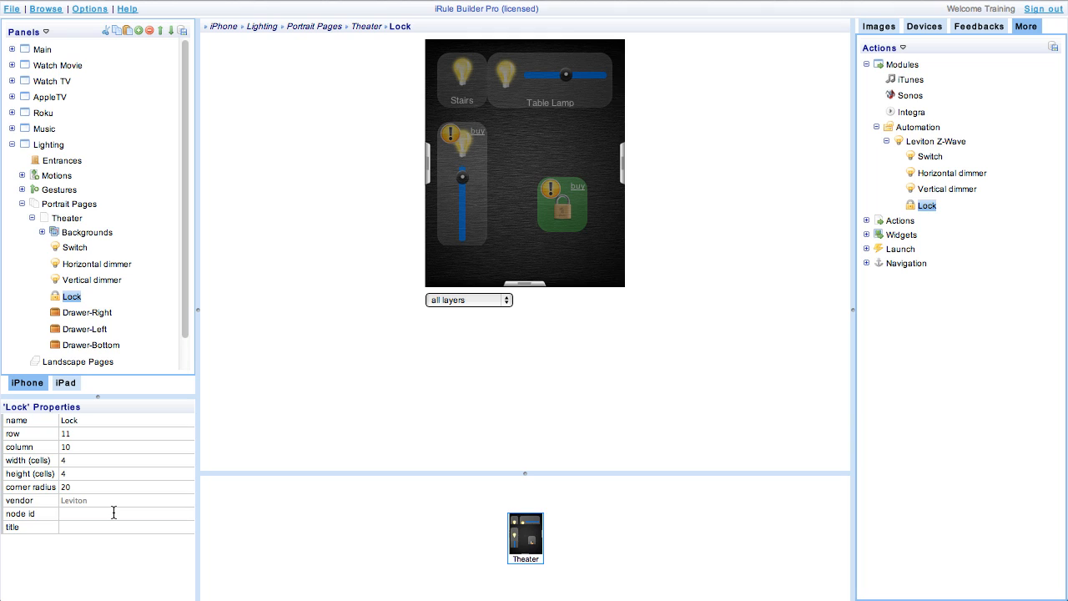
{"action": "type", "text": "5"}
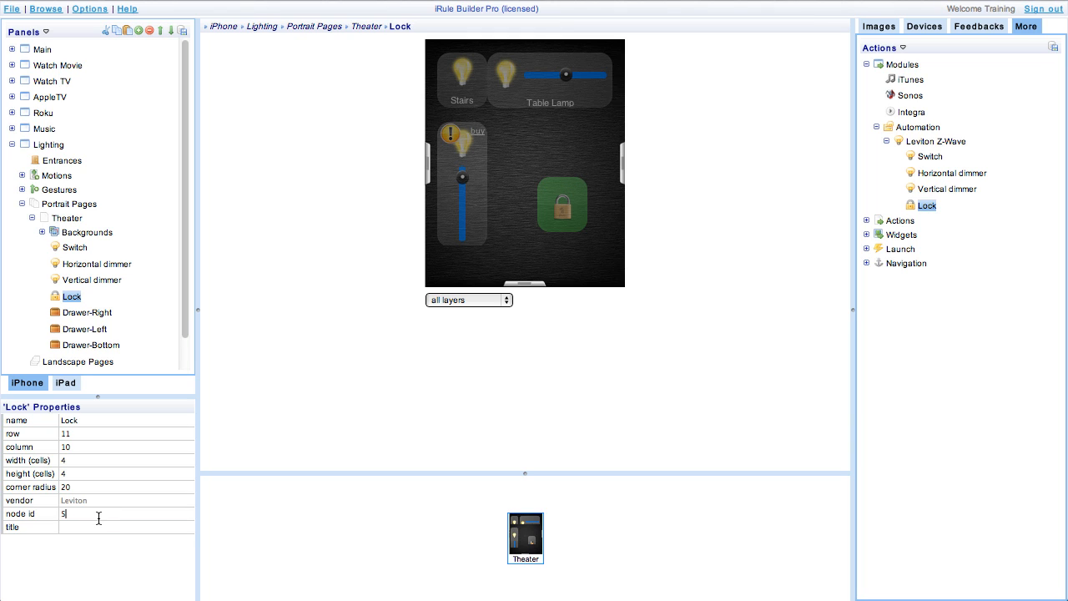
{"action": "type", "text": "Front Door"}
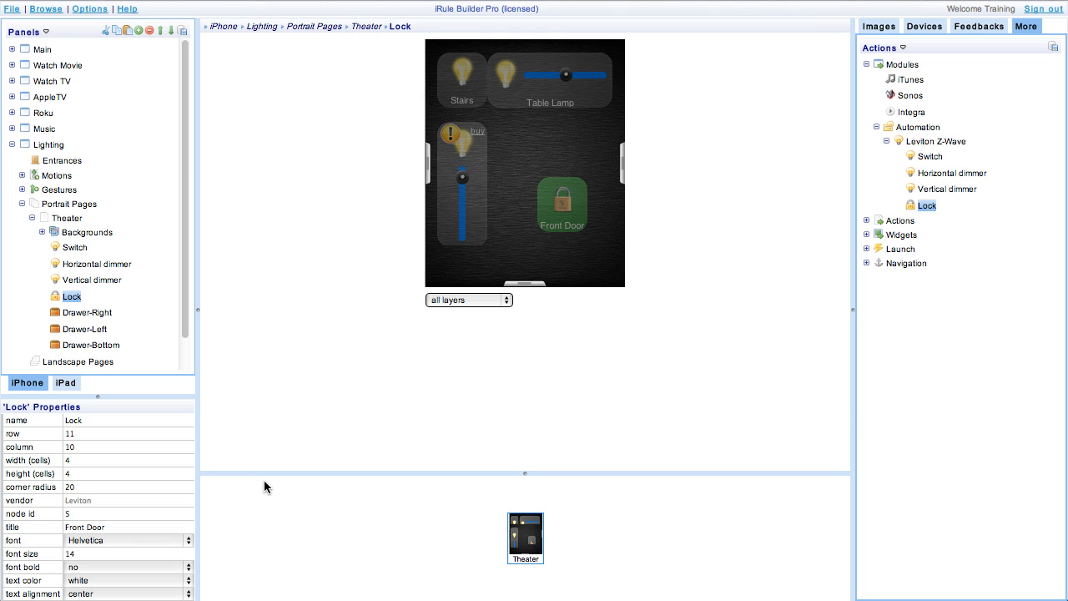
{"action": "mouse_move", "coordinate": [457, 220]}
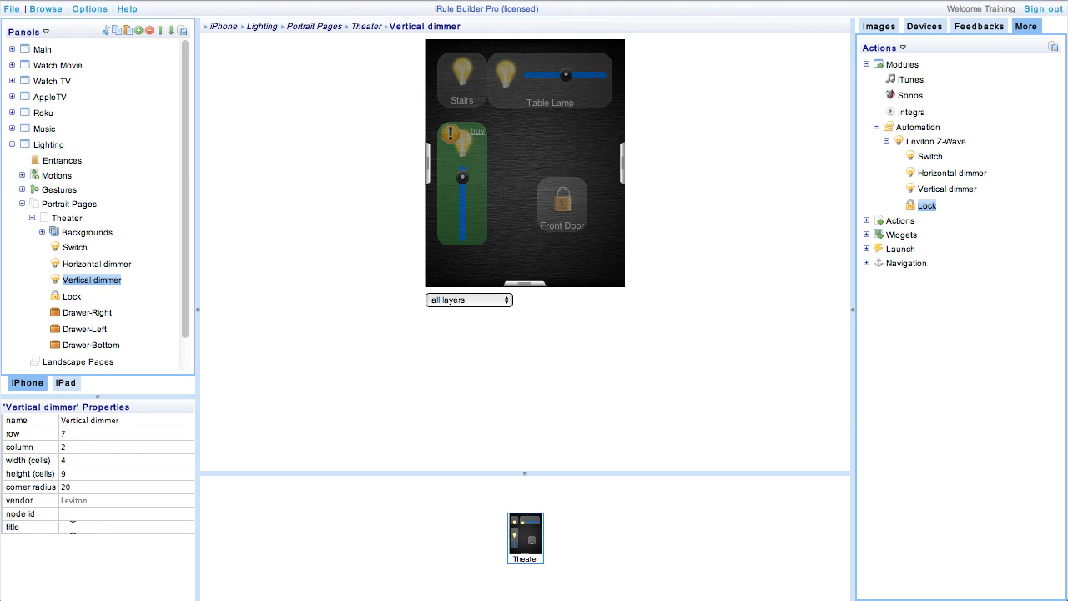
{"action": "type", "text": "E"}
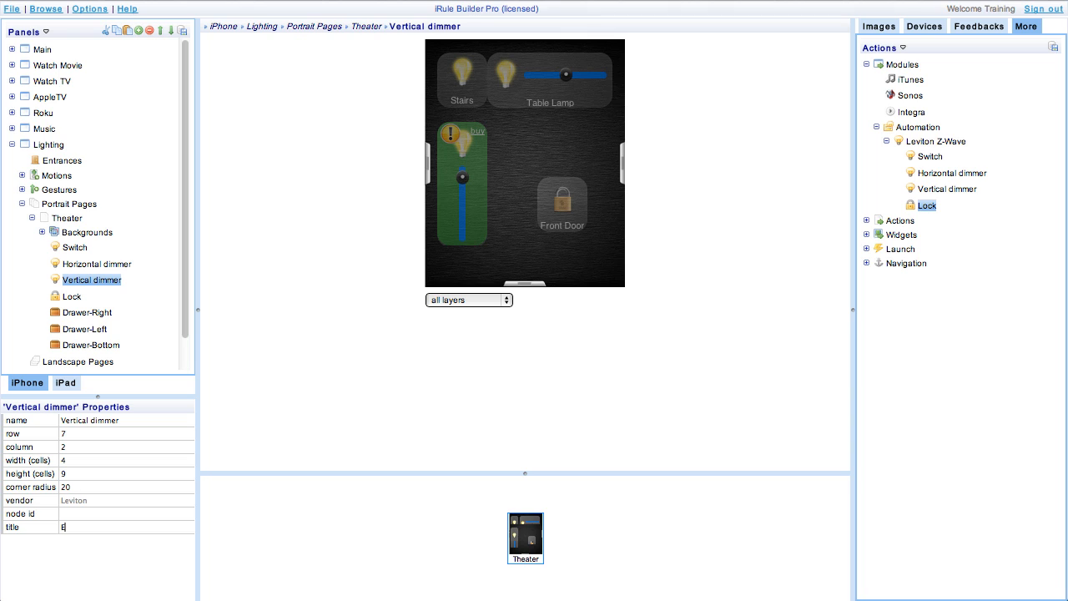
{"action": "type", "text": "xt"}
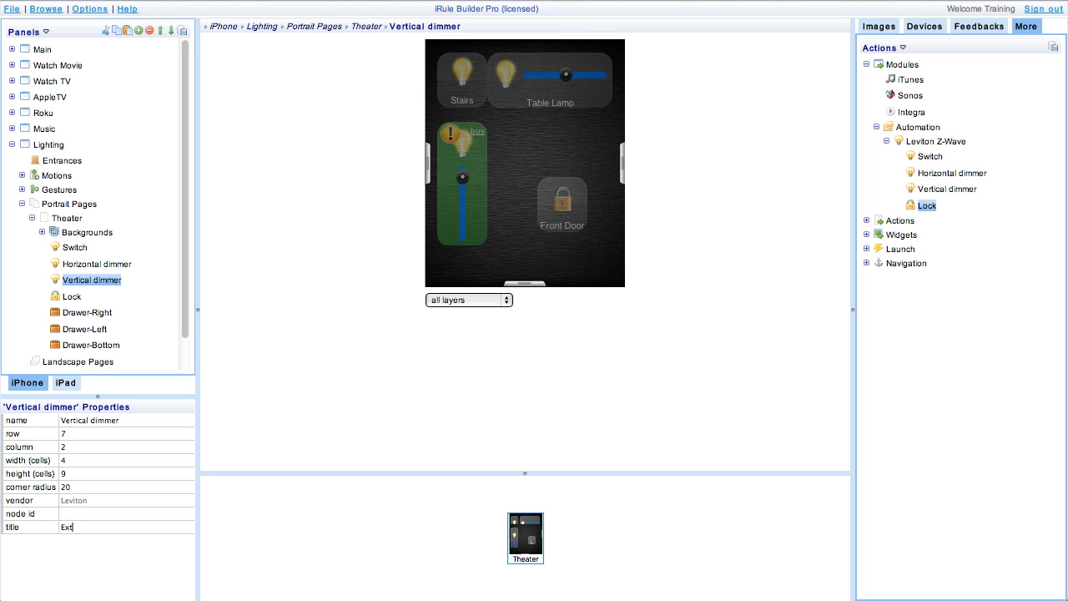
{"action": "left_click", "coordinate": [925, 27]}
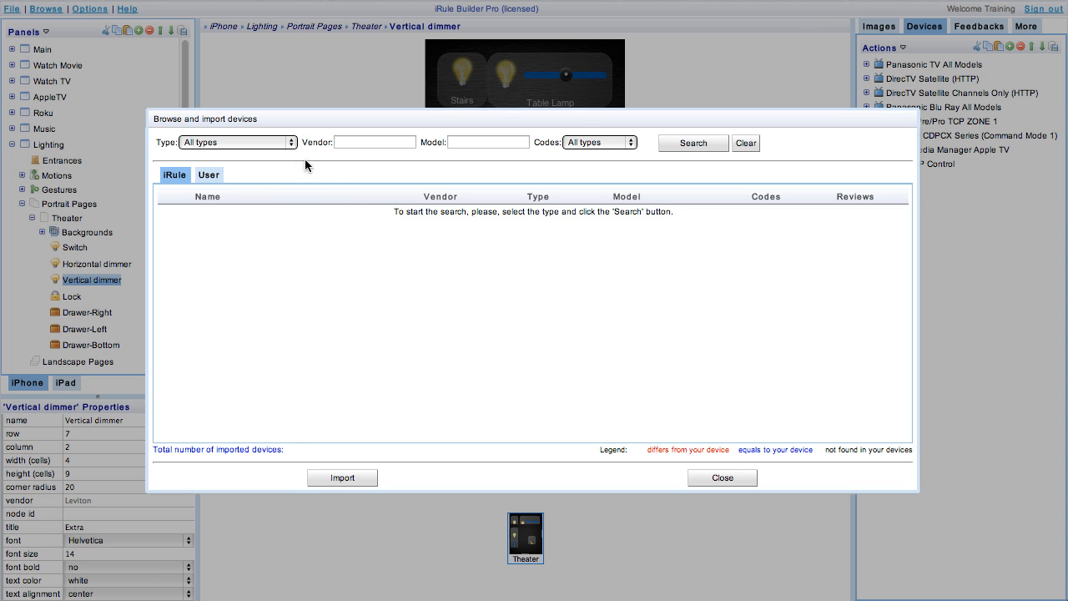
Search Lighting devices by vendor Leviton and import LEVITON VIZIA RF Z-WAVE.
{"action": "left_click", "coordinate": [237, 142]}
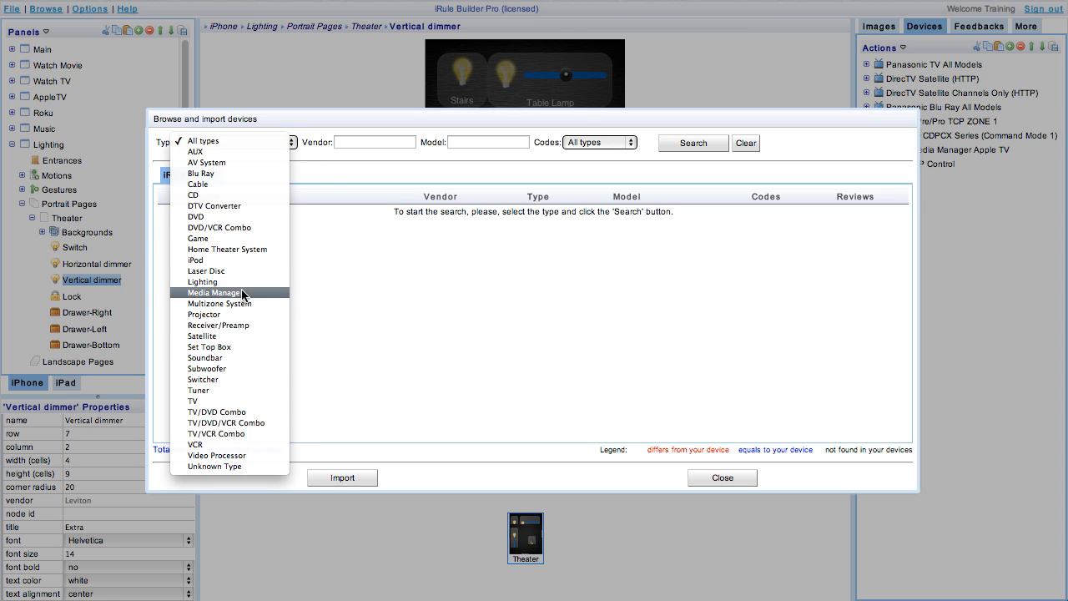
{"action": "left_click", "coordinate": [202, 281]}
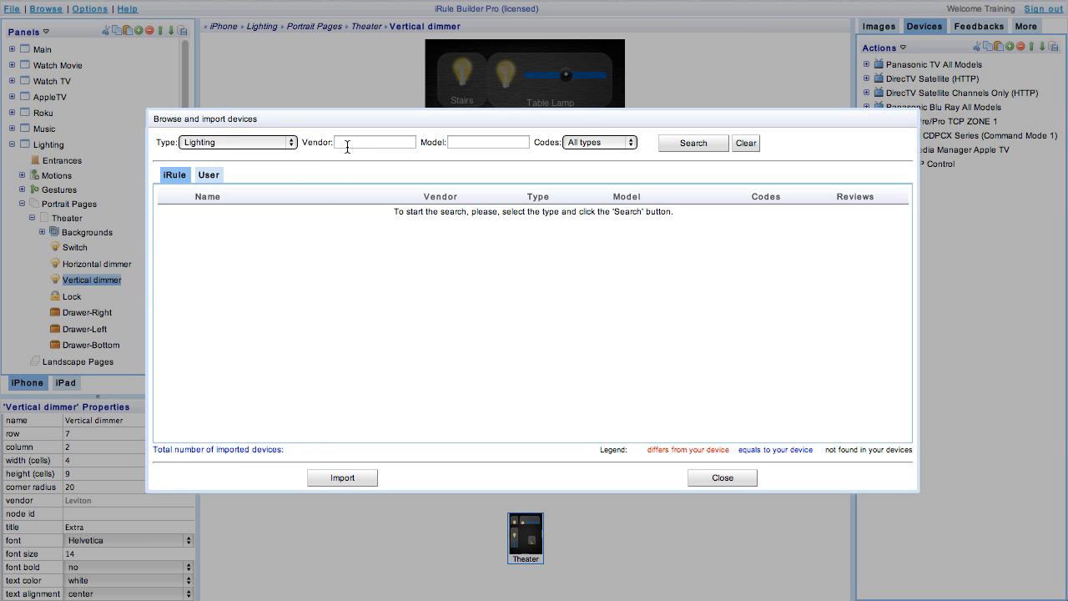
{"action": "type", "text": "Leviton"}
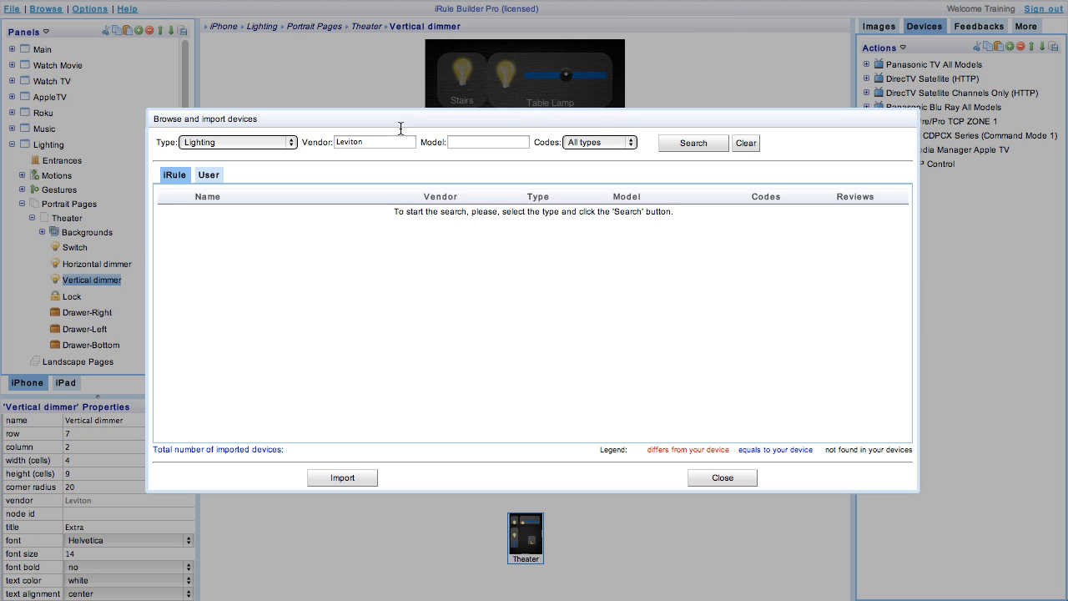
{"action": "left_click", "coordinate": [693, 144]}
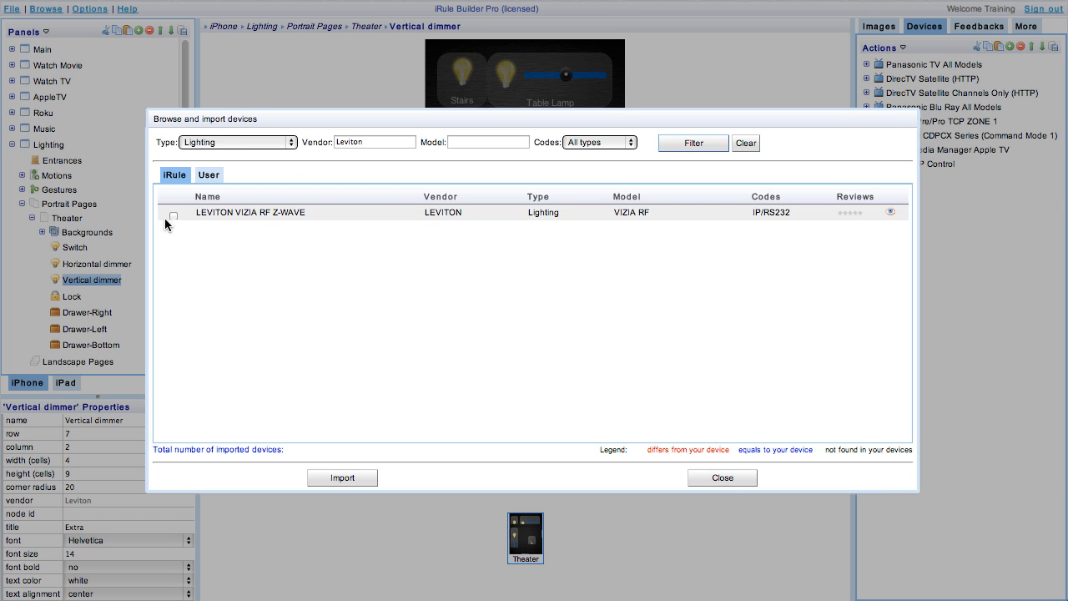
{"action": "left_click", "coordinate": [250, 212]}
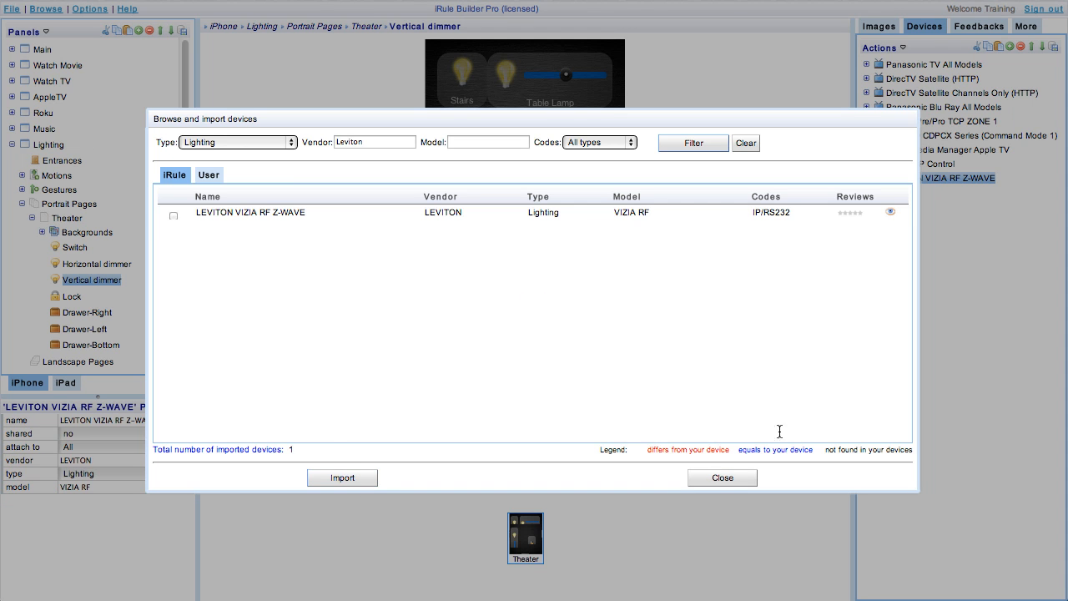
{"action": "left_click", "coordinate": [721, 477]}
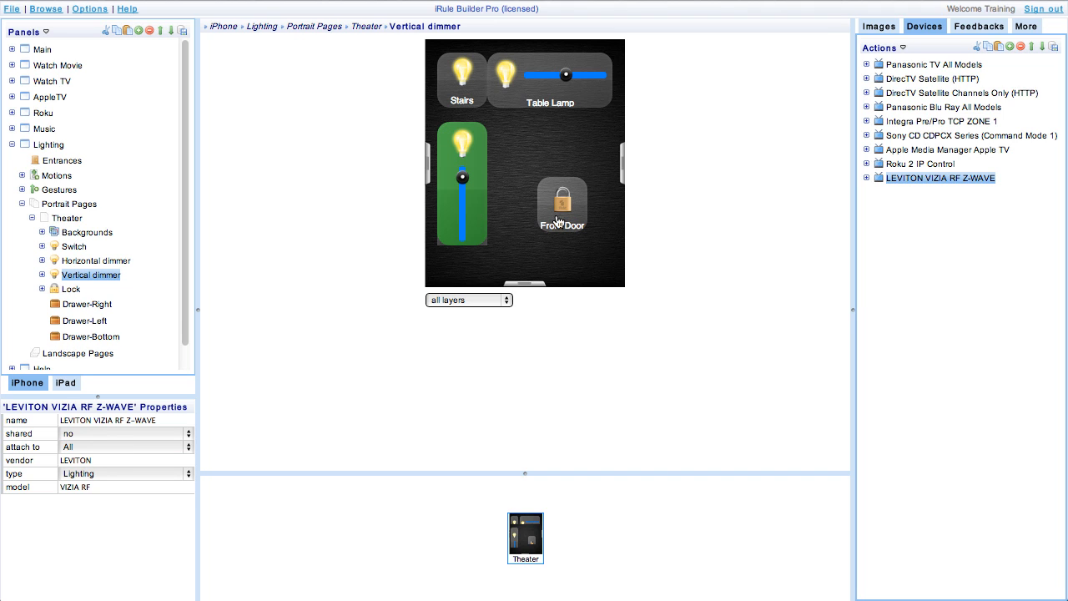
{"action": "mouse_move", "coordinate": [191, 47]}
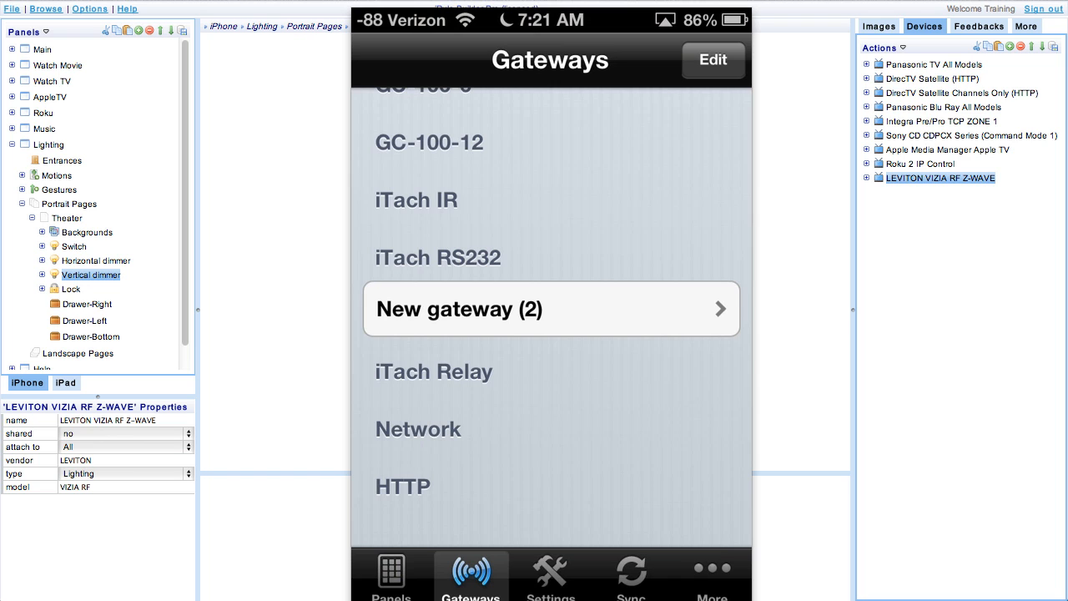
Check that New gateway (2) carries the Leviton Vizia RF Z-Wave device.
{"action": "left_click", "coordinate": [551, 308]}
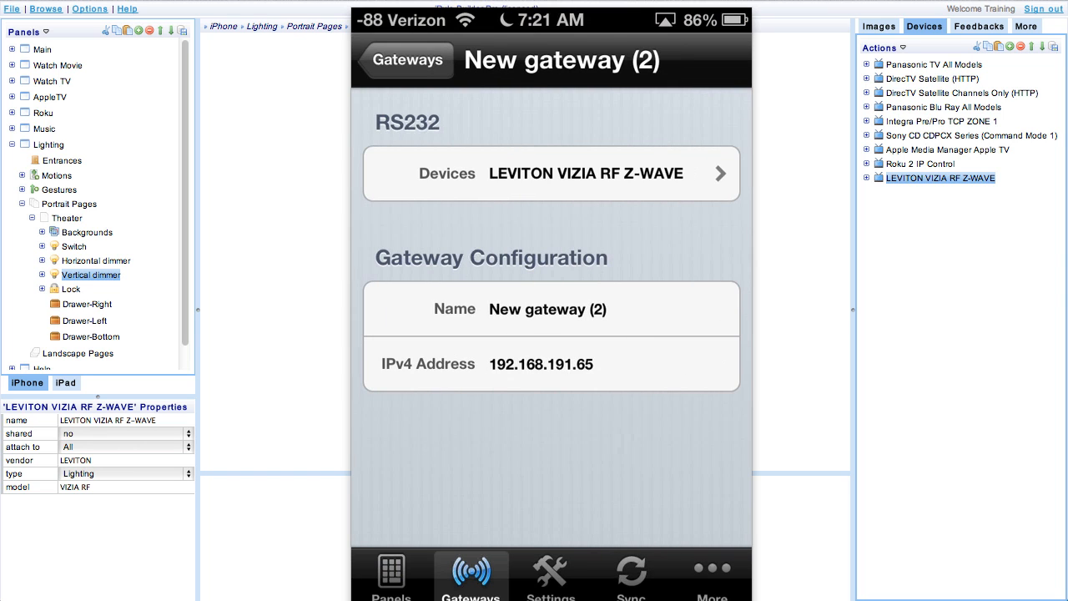
{"action": "left_click", "coordinate": [551, 173]}
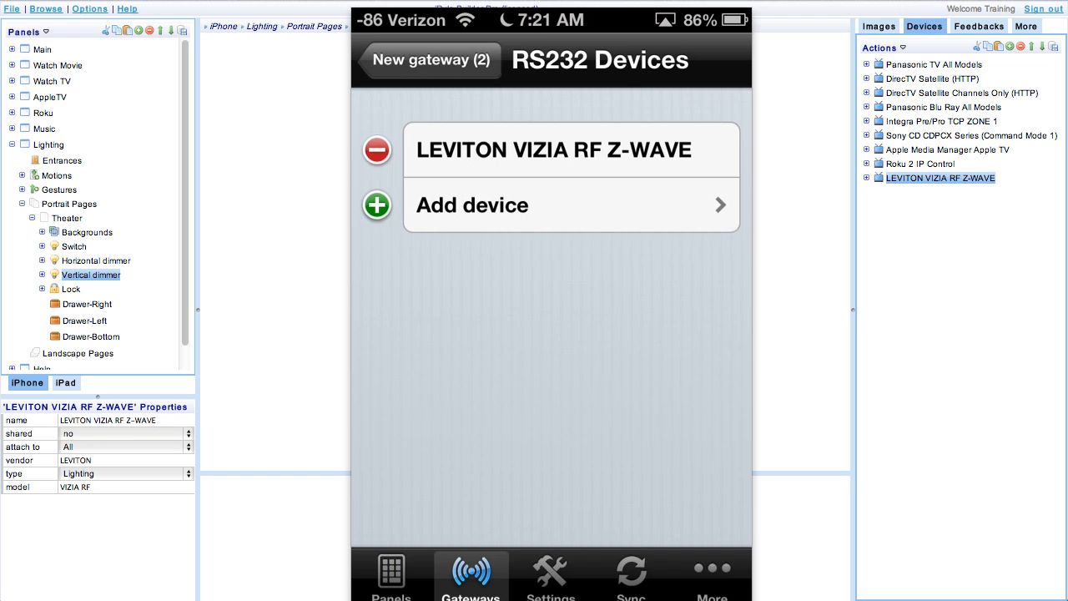
{"action": "left_click", "coordinate": [430, 60]}
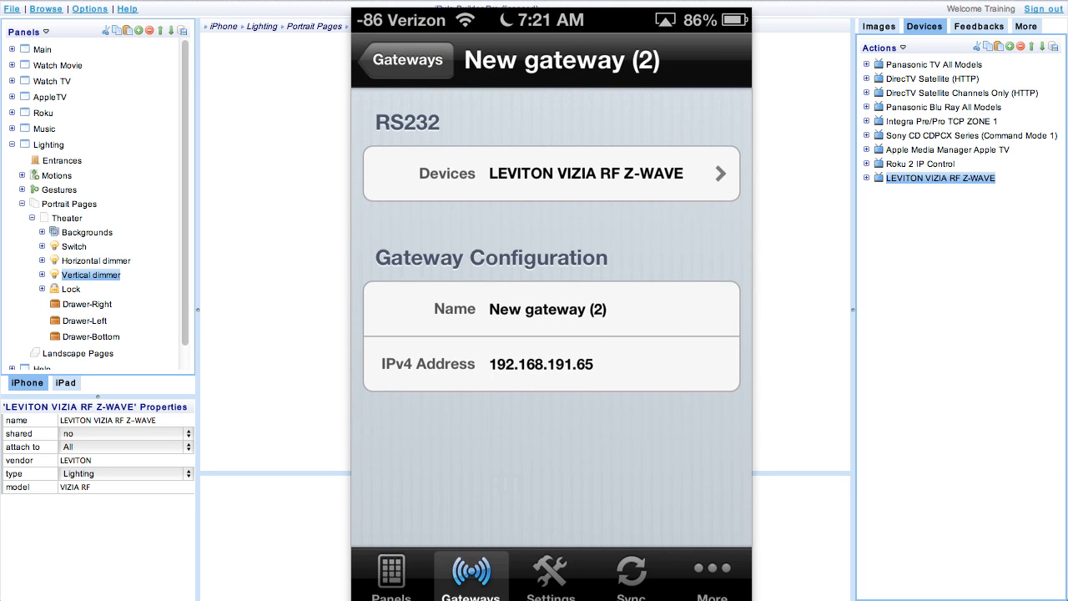
Rename the gateway to 'lighting' and return to the control panels for testing.
{"action": "left_click", "coordinate": [547, 308]}
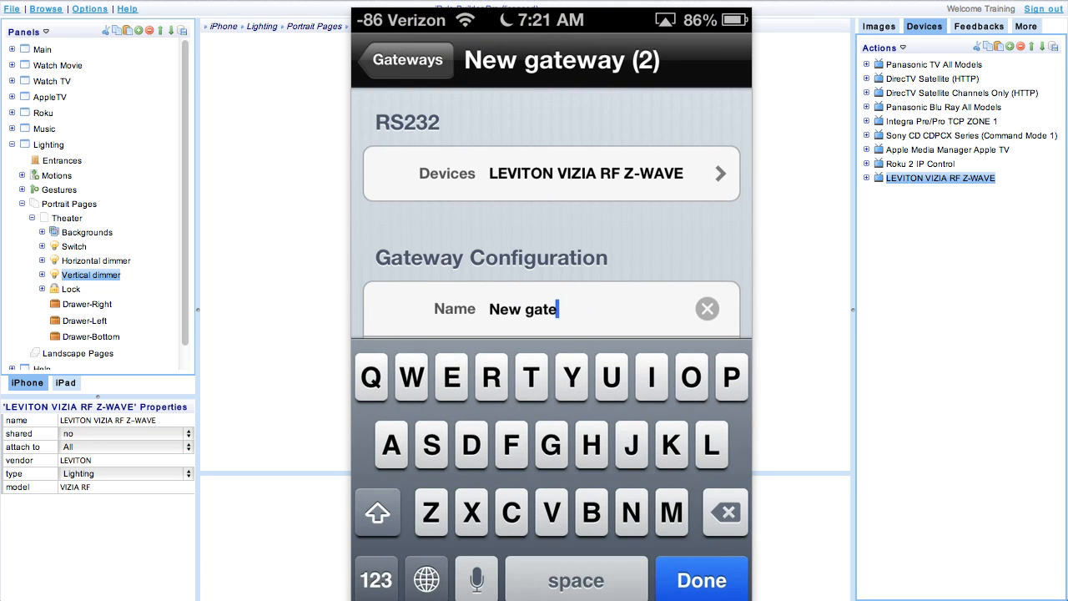
{"action": "left_click", "coordinate": [707, 307]}
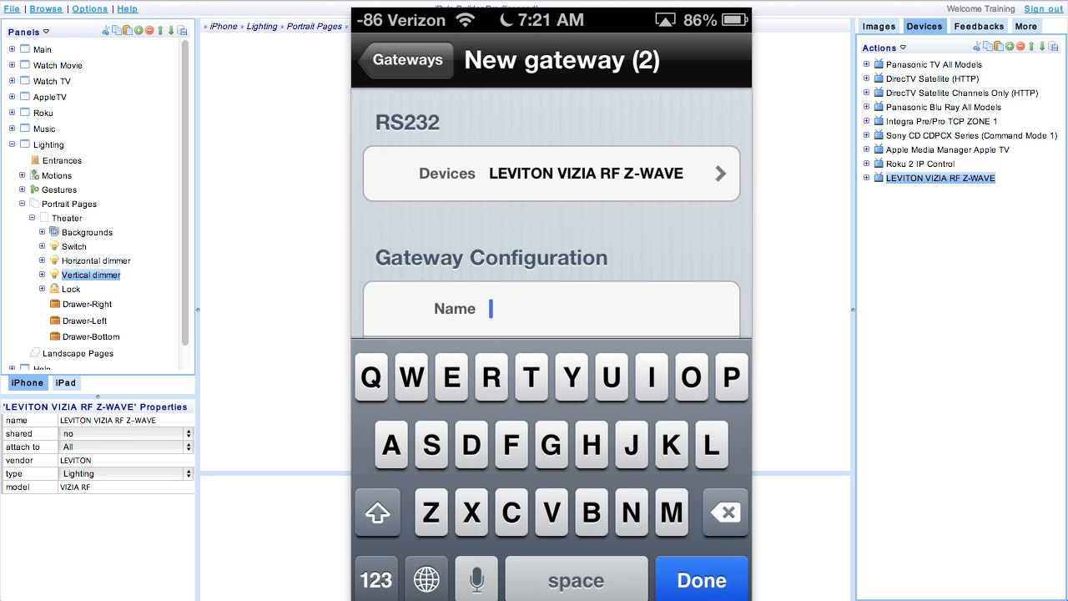
{"action": "type", "text": "lightin"}
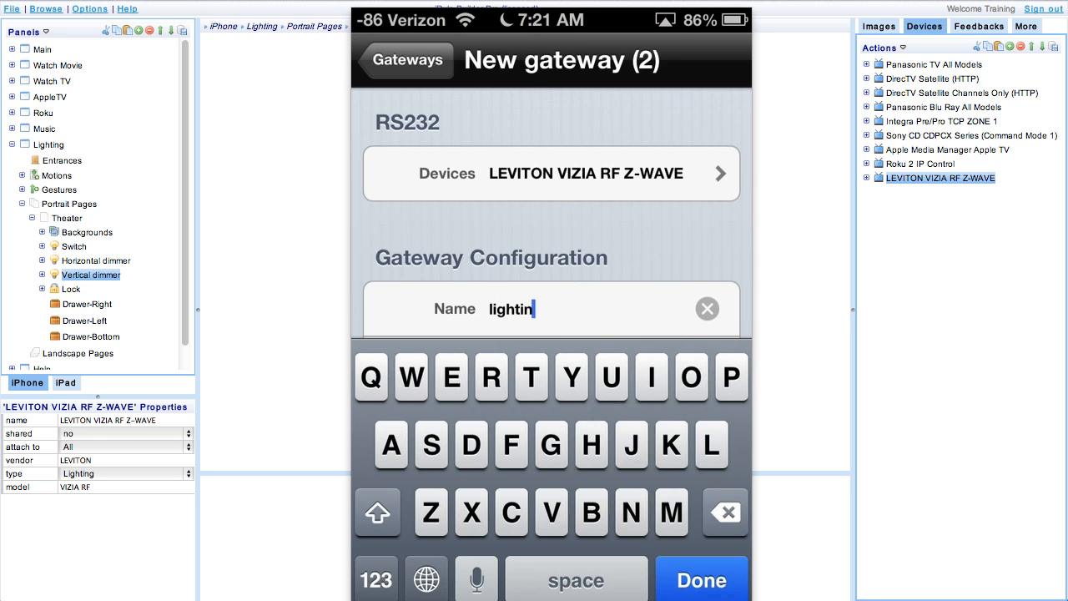
{"action": "left_click", "coordinate": [701, 580]}
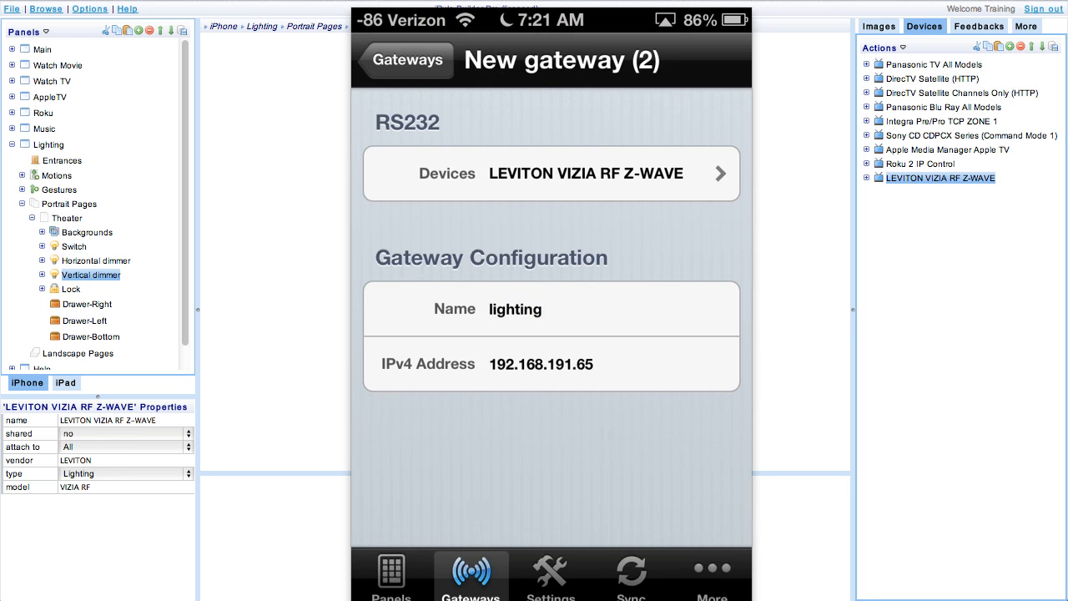
{"action": "left_click", "coordinate": [407, 60]}
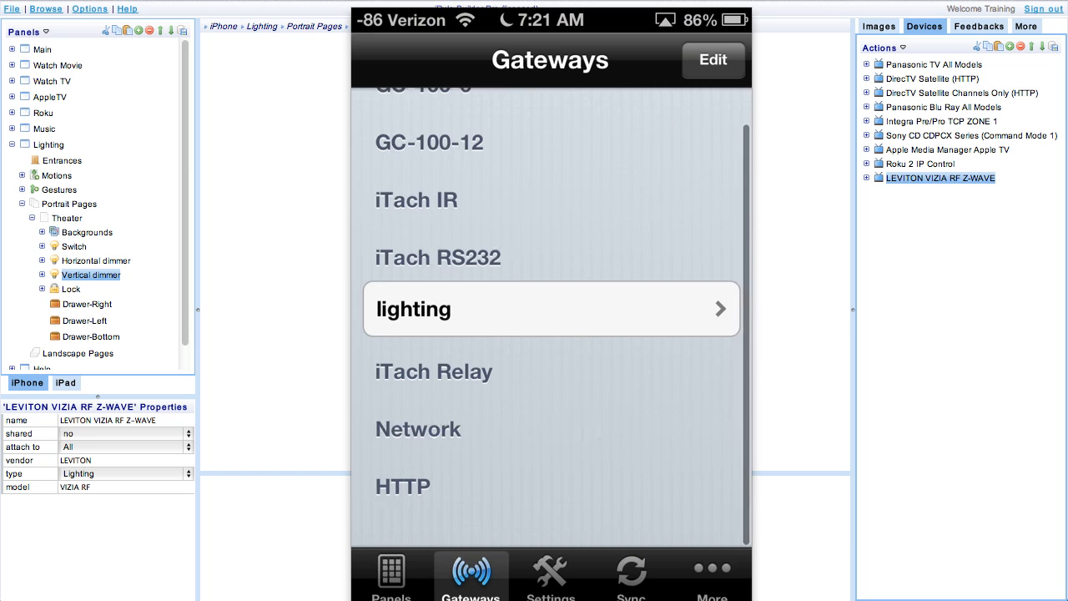
{"action": "left_click", "coordinate": [390, 571]}
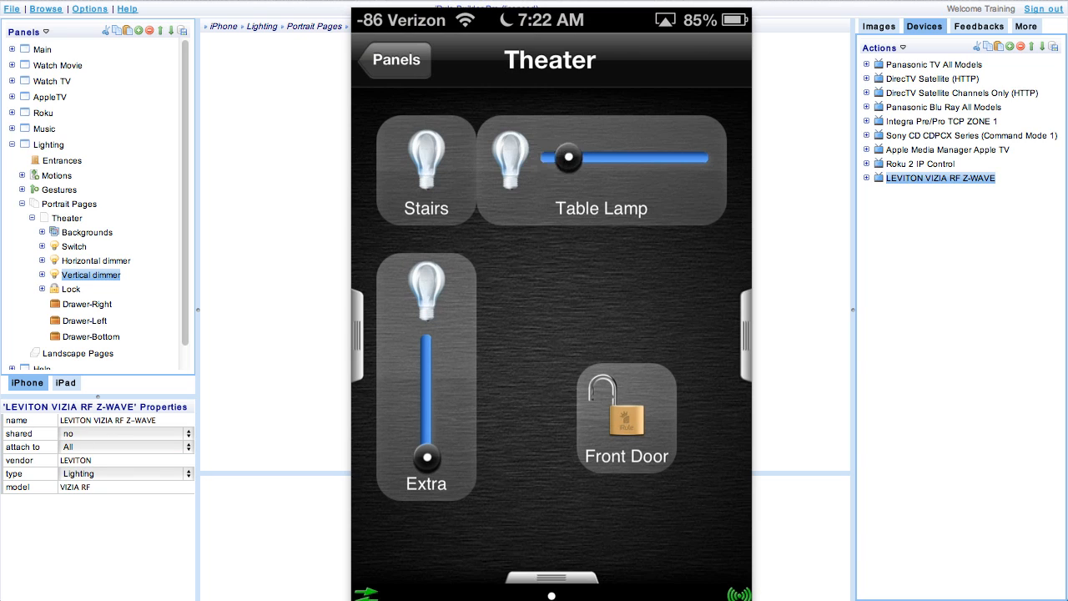
{"action": "left_click_drag", "start_coordinate": [570, 157], "coordinate": [655, 157]}
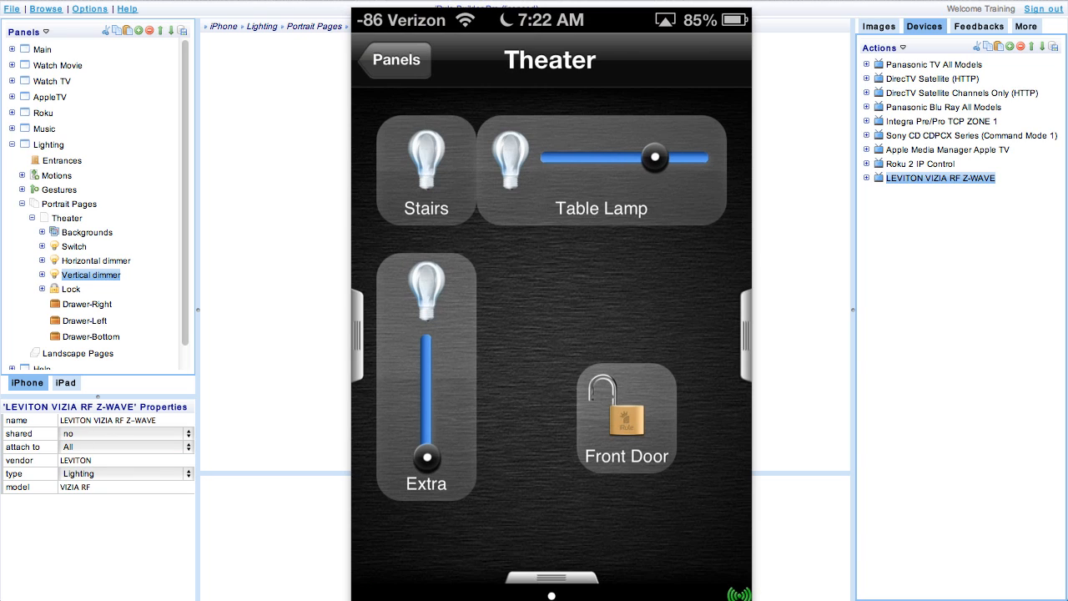
{"action": "left_click", "coordinate": [507, 157]}
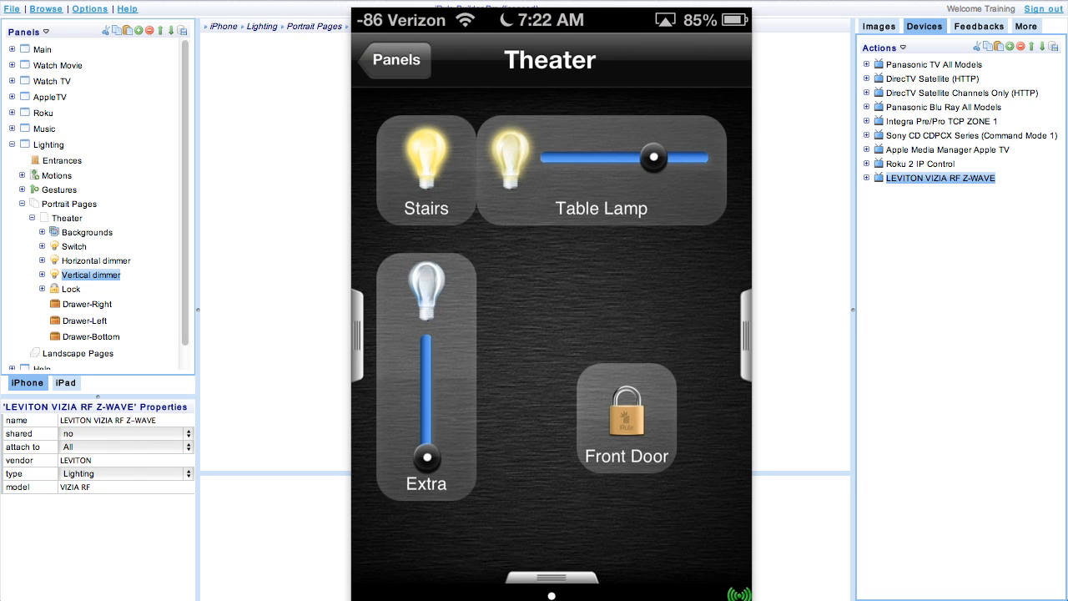
{"action": "left_click_drag", "start_coordinate": [655, 156], "coordinate": [559, 157]}
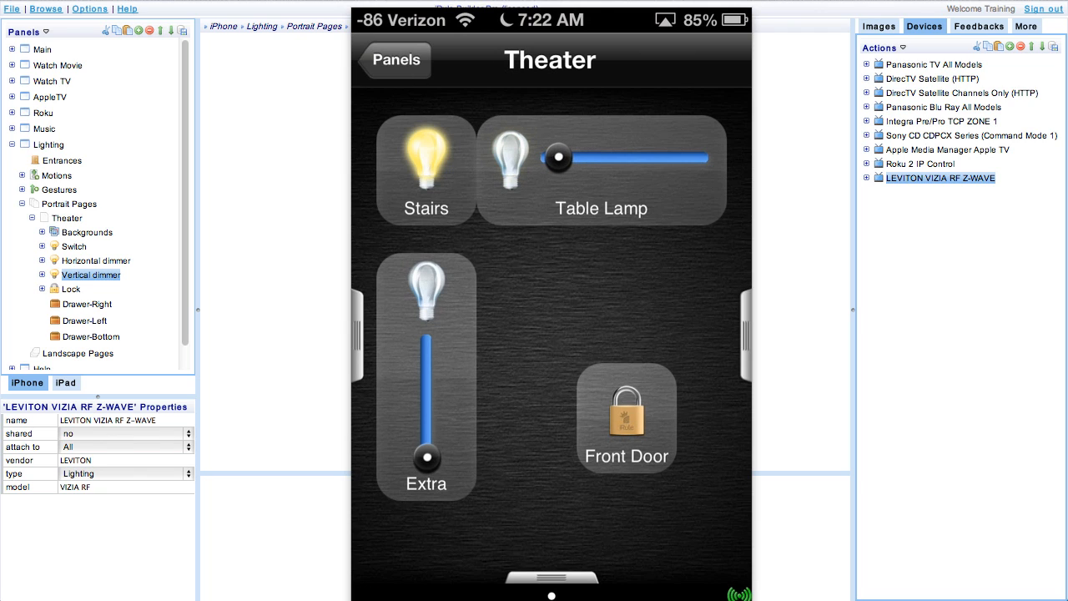
{"action": "left_click", "coordinate": [626, 418]}
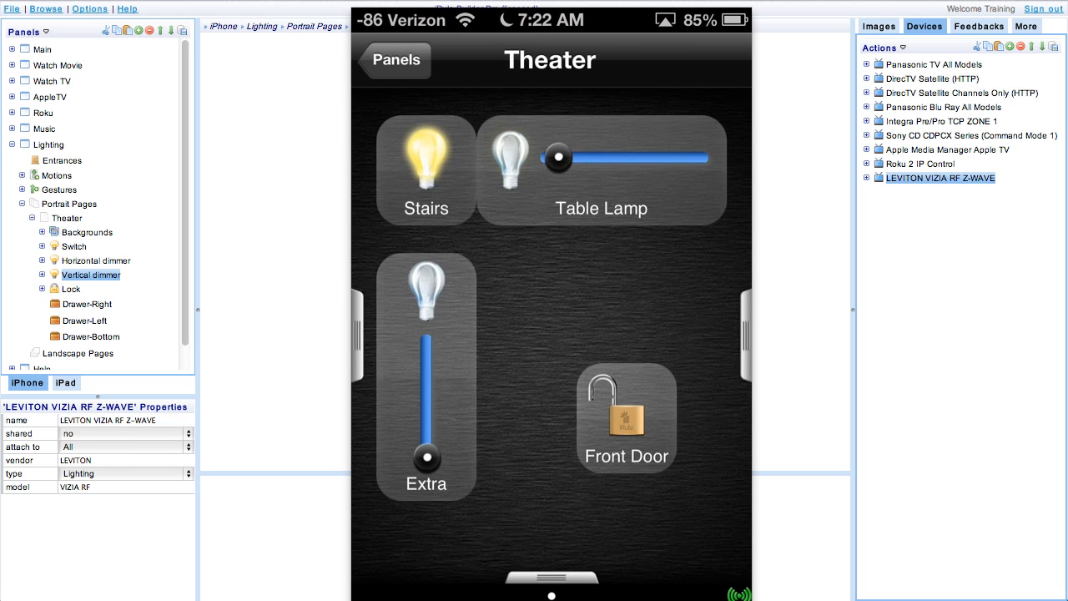
{"action": "left_click", "coordinate": [425, 158]}
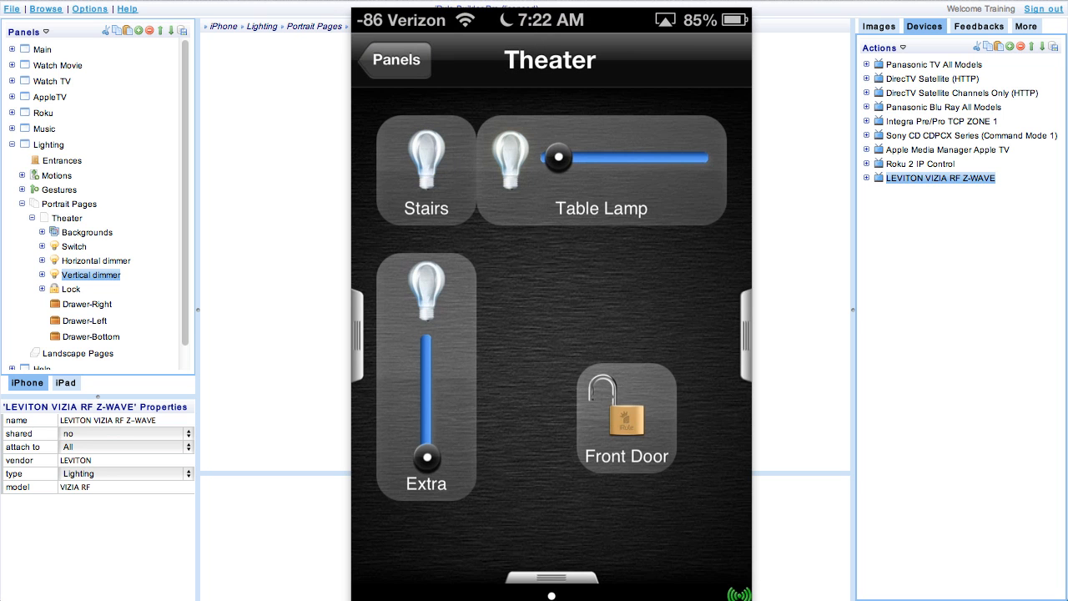